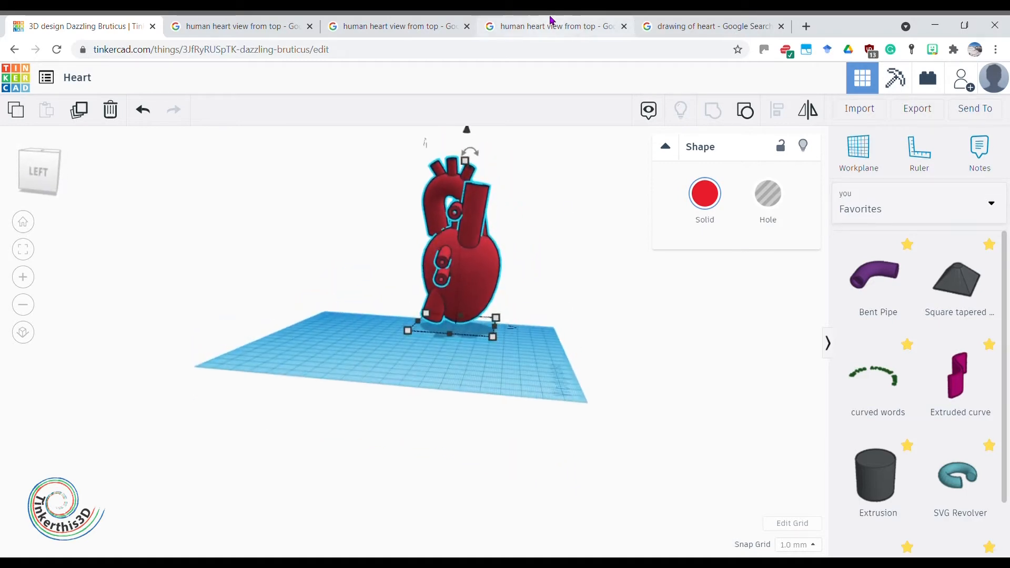
Check the reference photos of a heart on a stand, then view the workplane from above
click(552, 26)
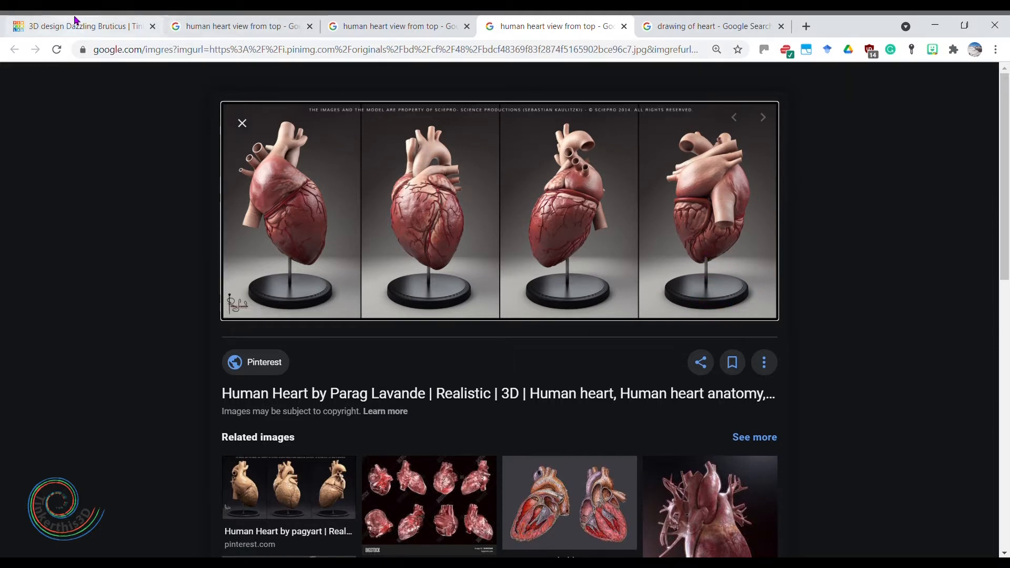
click(77, 26)
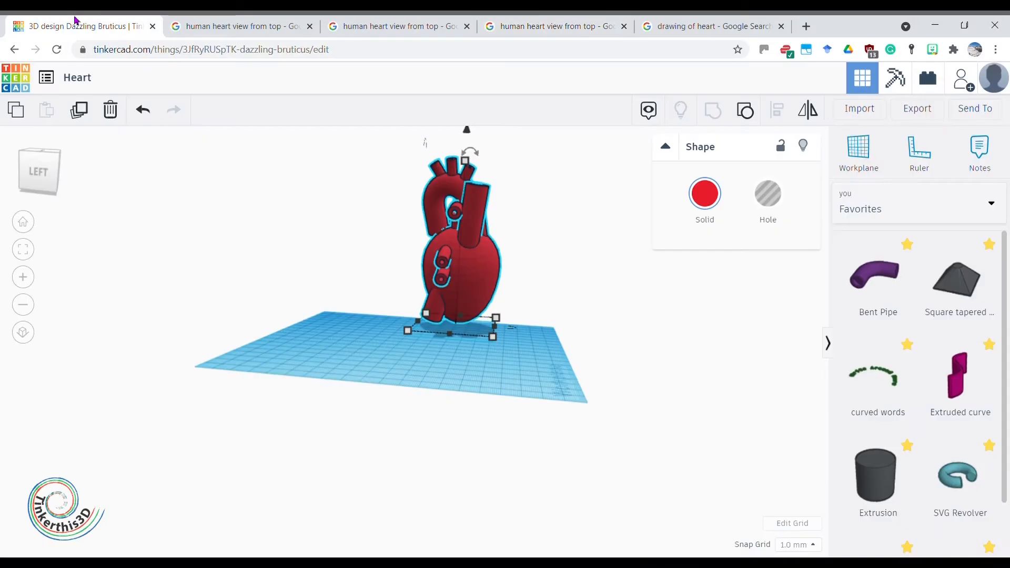
drag(452, 258, 473, 449)
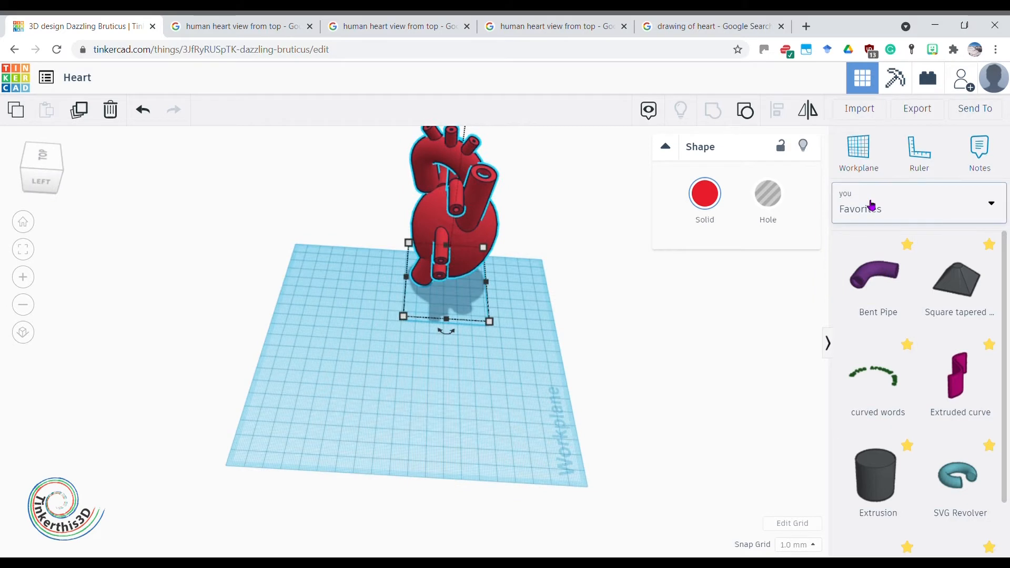
Place a Basic Shapes cylinder and stretch it into a flat 119×42 mm oval base
click(914, 209)
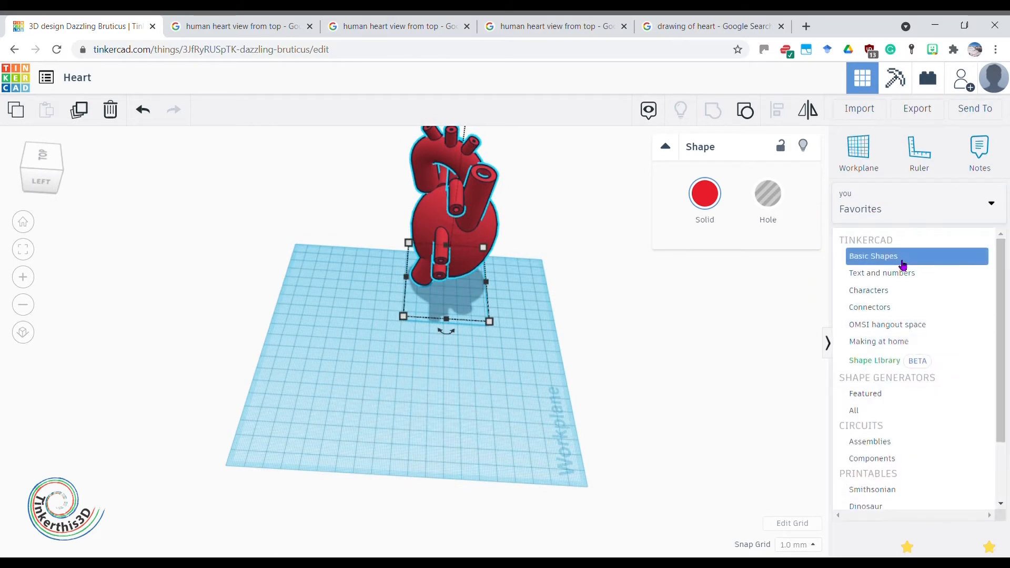
click(873, 256)
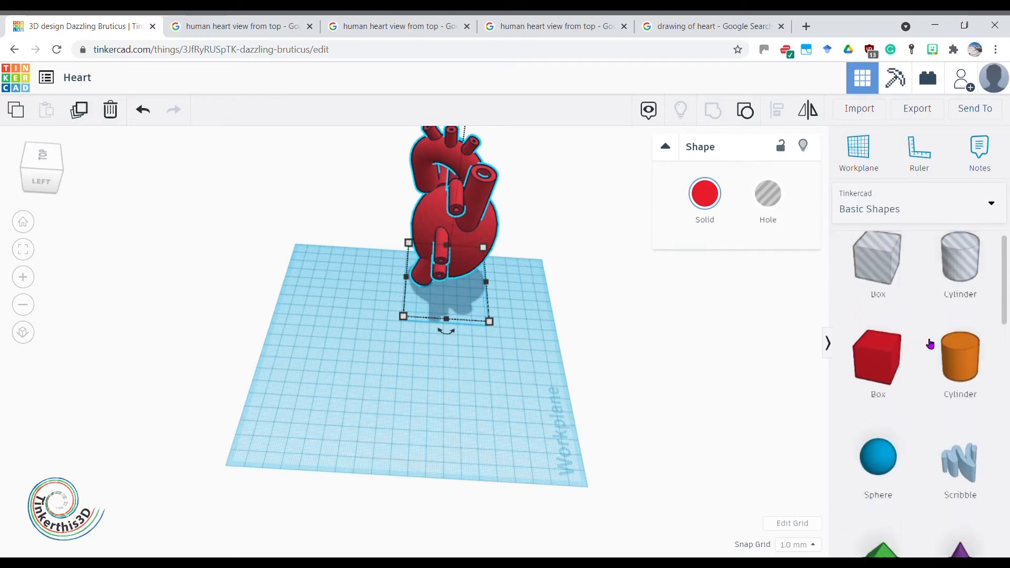
scroll(down, 3)
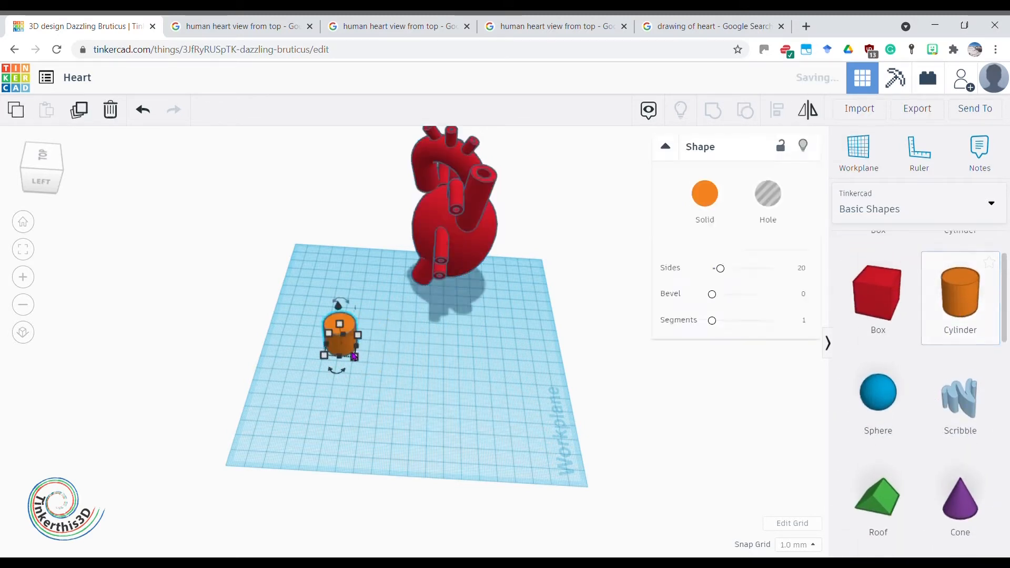
drag(355, 348, 506, 392)
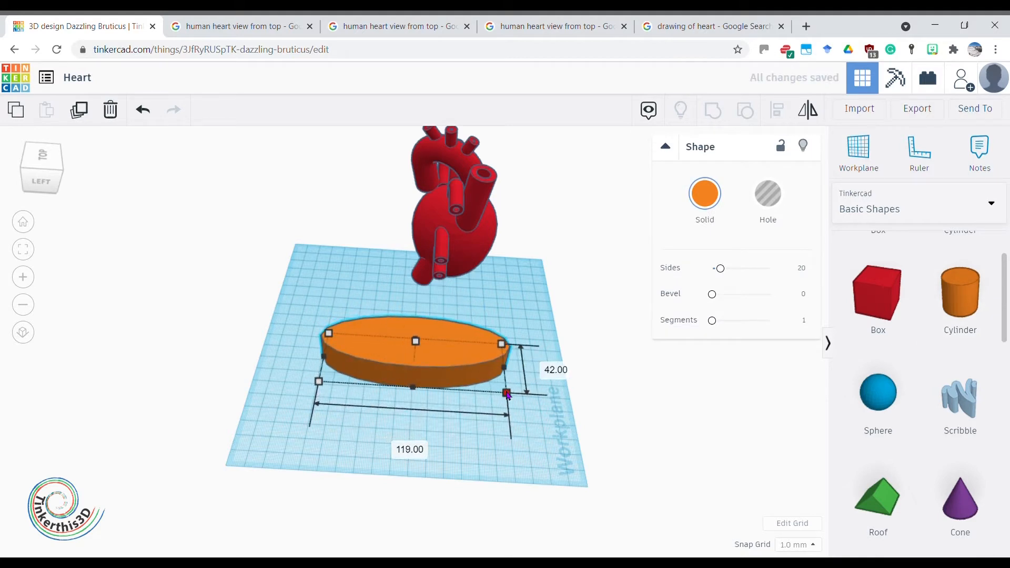
drag(506, 394, 520, 394)
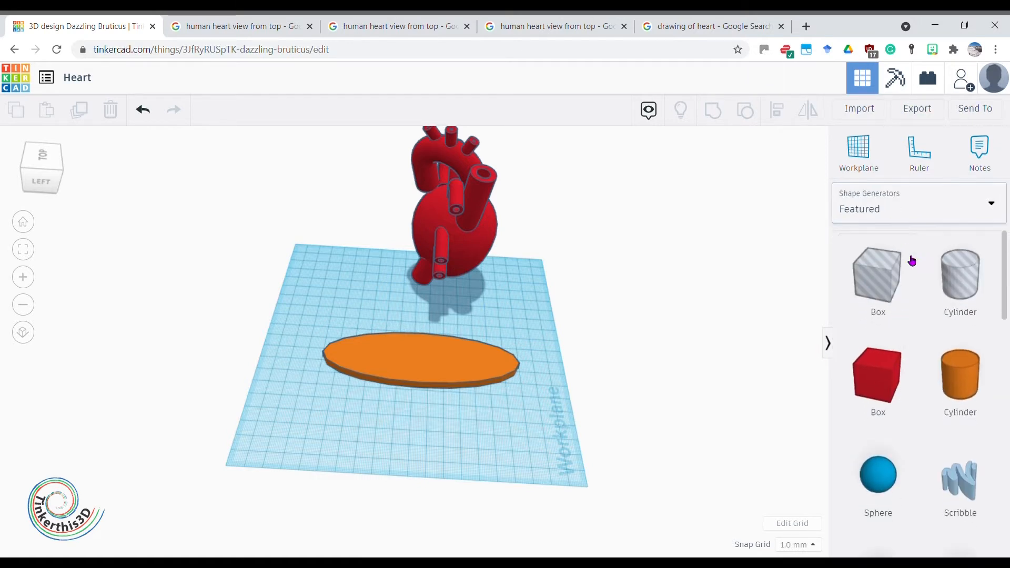
Add a Bent Pipe from the shape generators, turn it upright onto the oval base
scroll(down, 3)
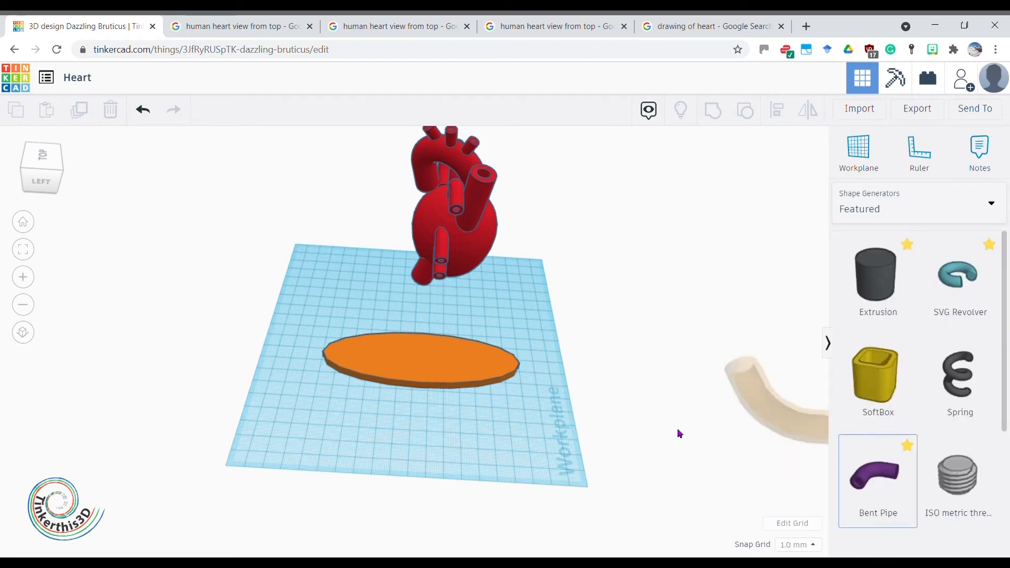
click(877, 479)
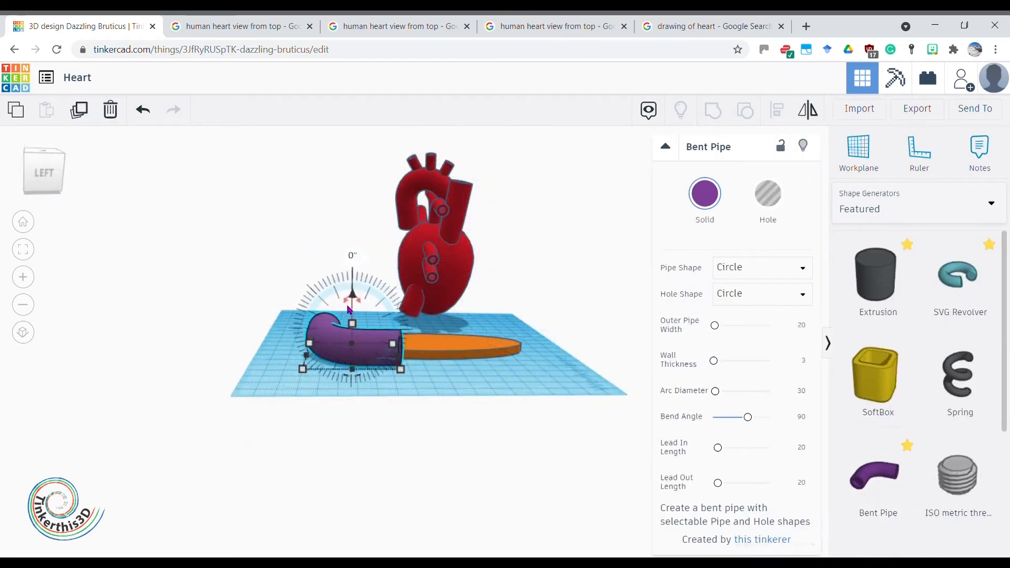
drag(352, 283, 412, 329)
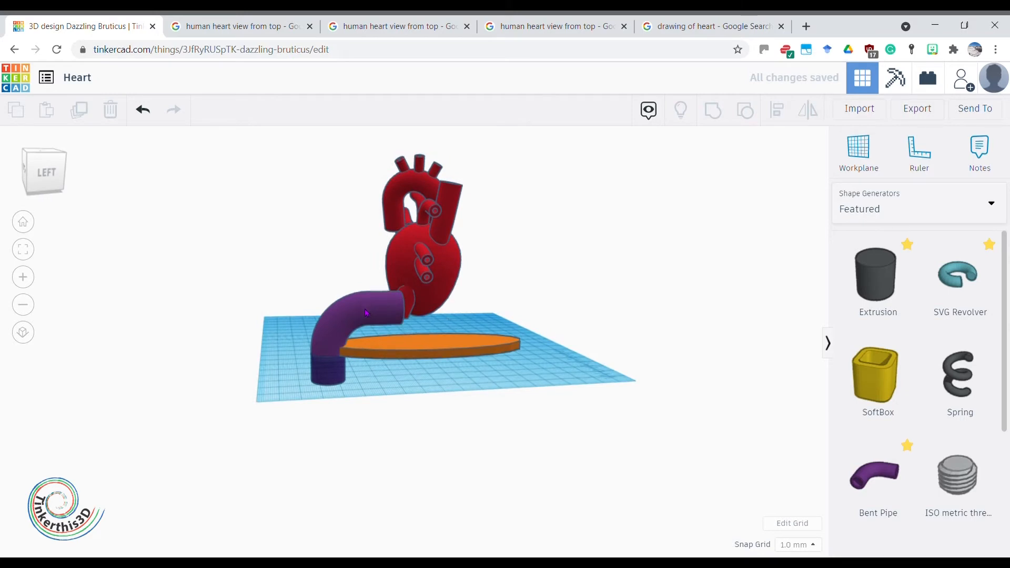
click(361, 313)
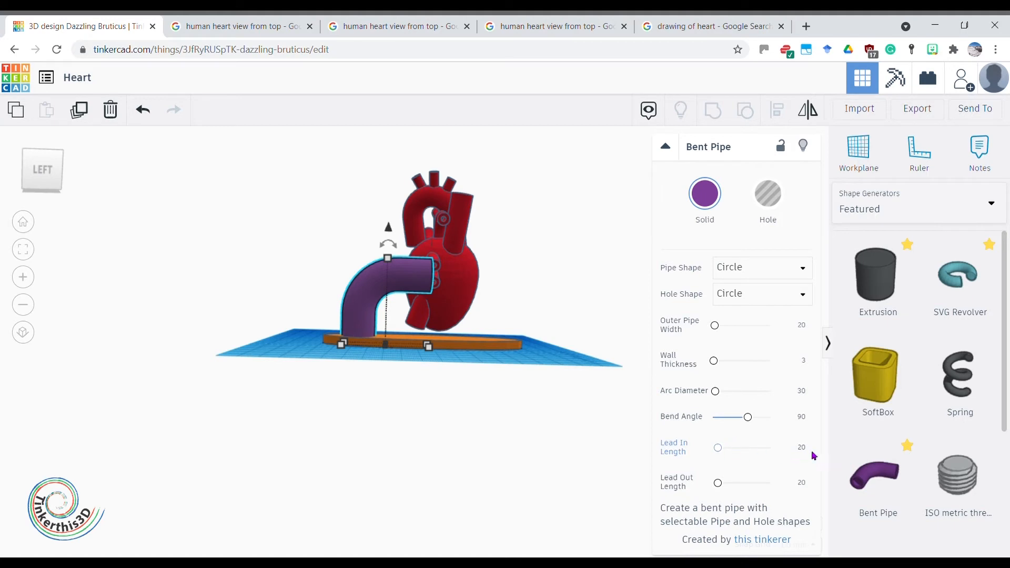
Set the bent pipe's Lead In Length to 40 and slim its Outer Pipe Width to 10
click(802, 448)
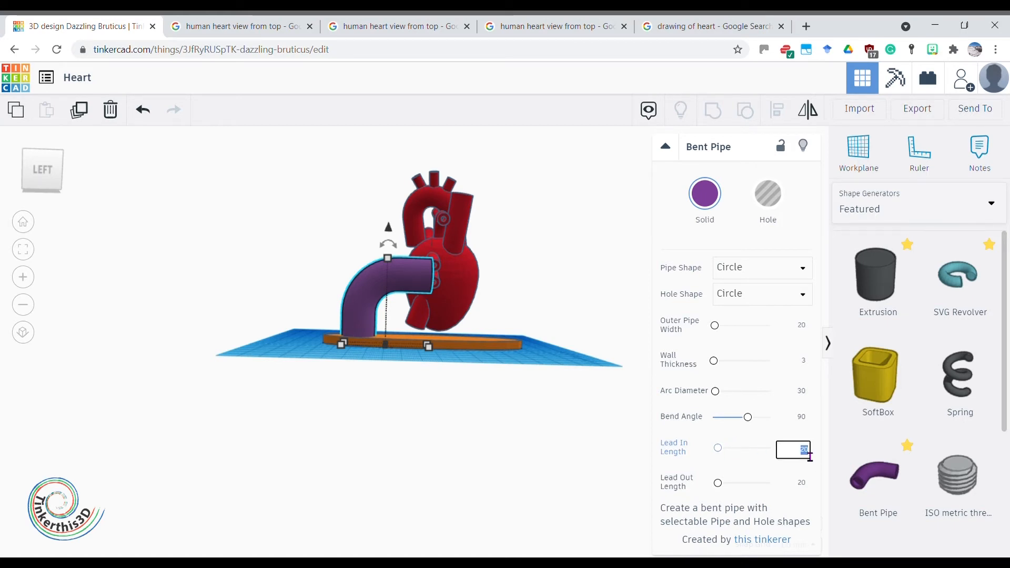
text(40)
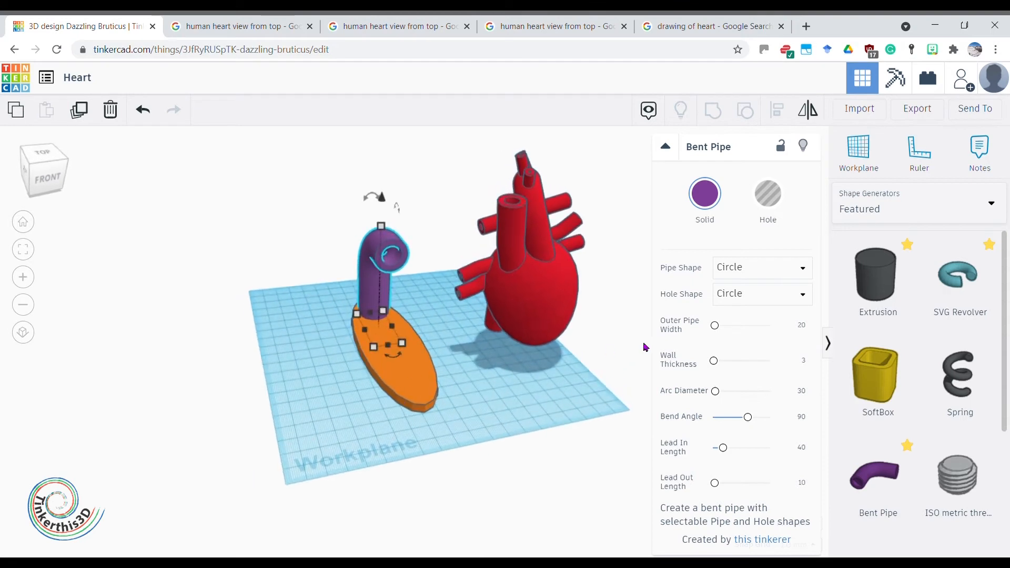
click(793, 327)
text(10)
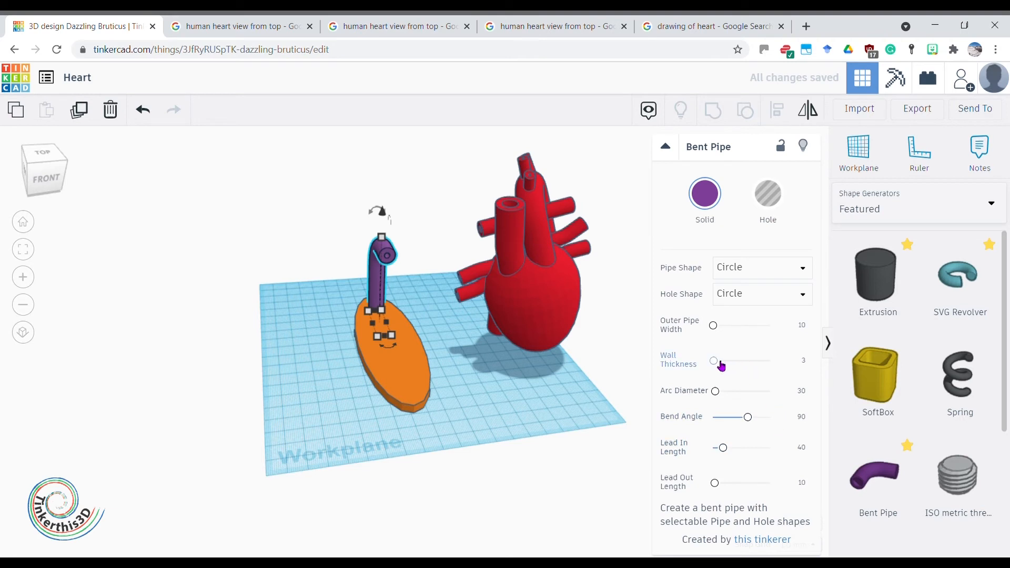
Make the oval base and bent-pipe rod white from the Solid colour presets
drag(713, 360, 768, 360)
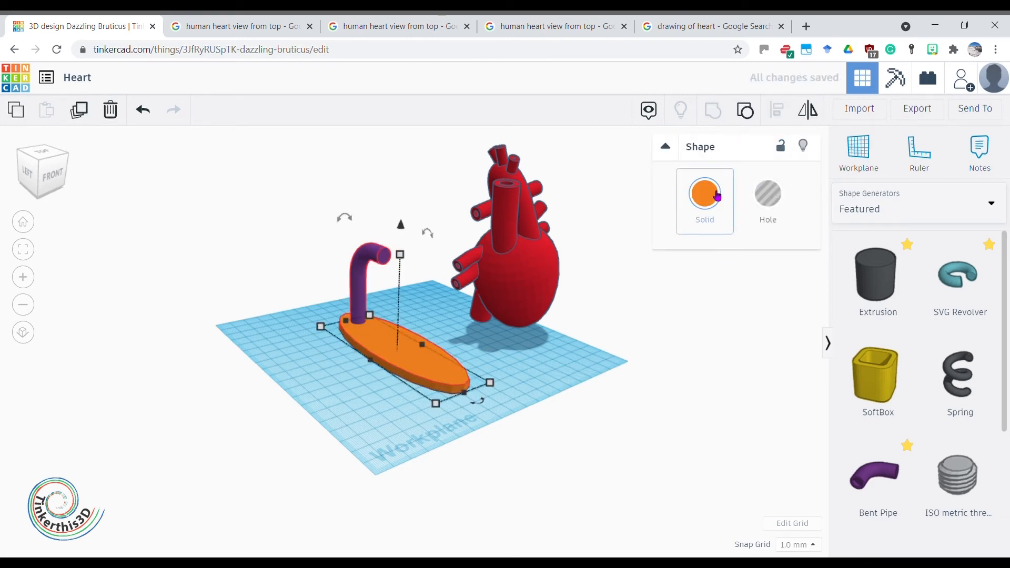
click(704, 193)
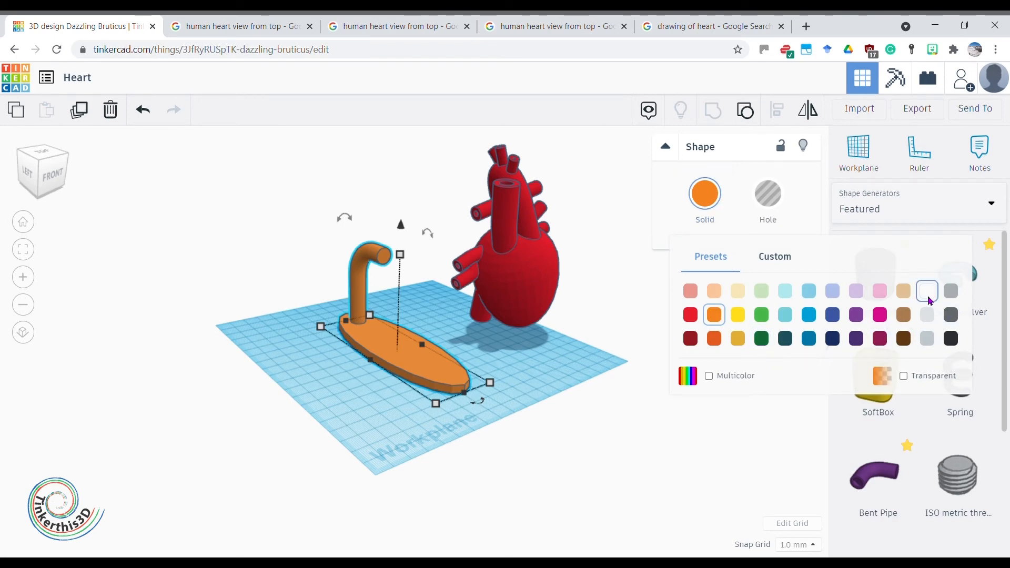
click(926, 290)
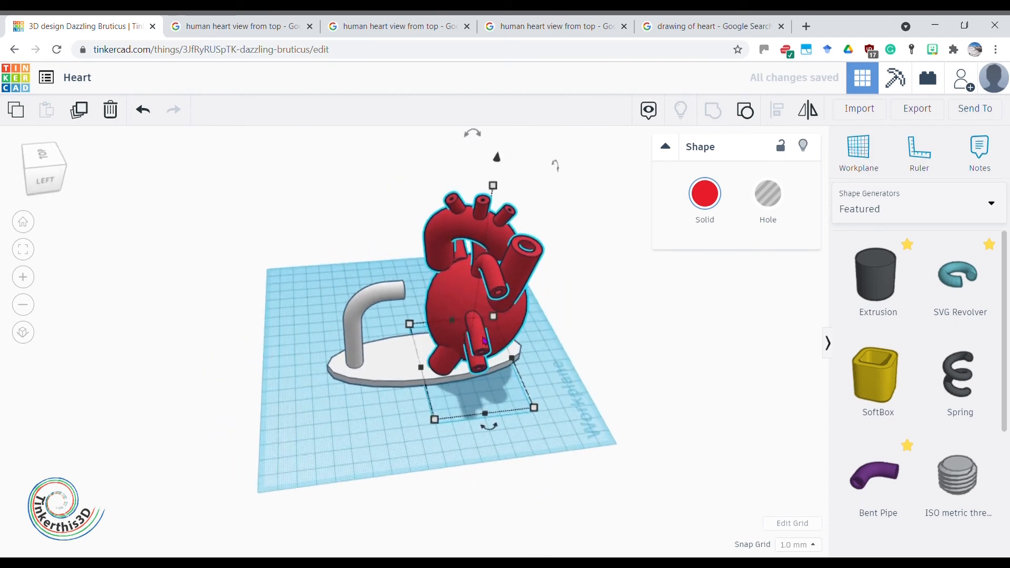
Move the red heart onto the pipe rod so it rests above the base
drag(479, 341, 437, 306)
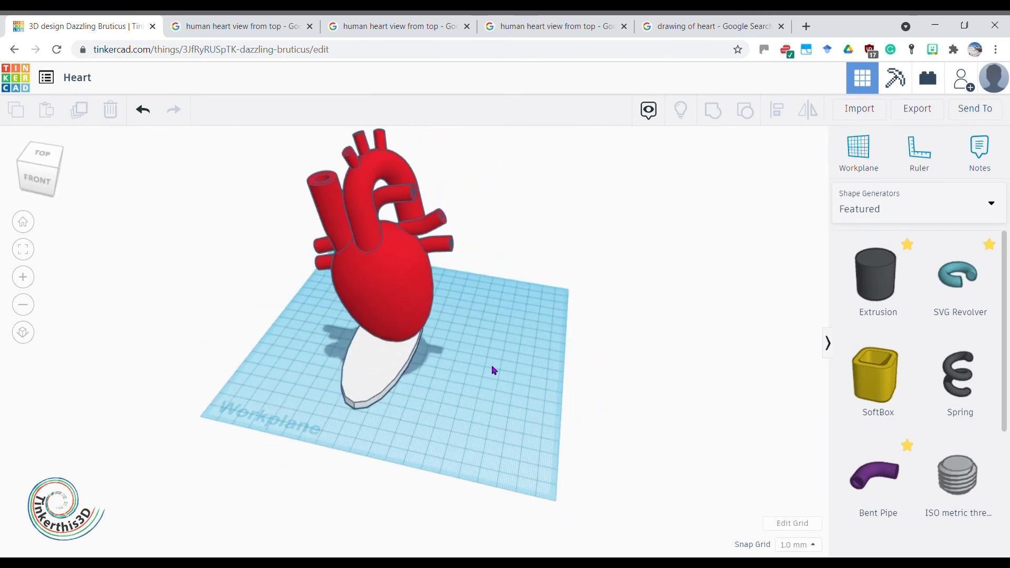
mouse_move(519, 385)
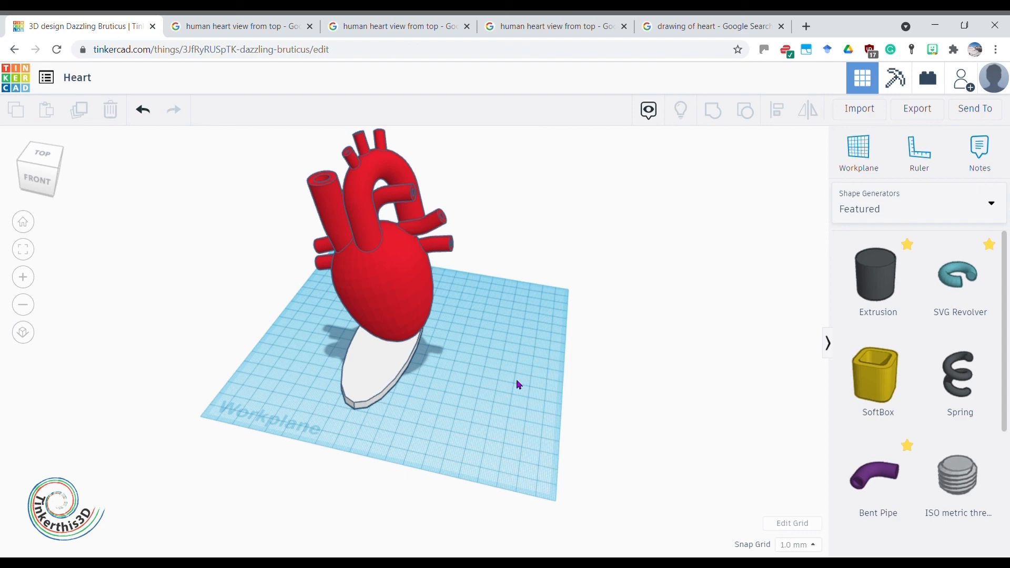